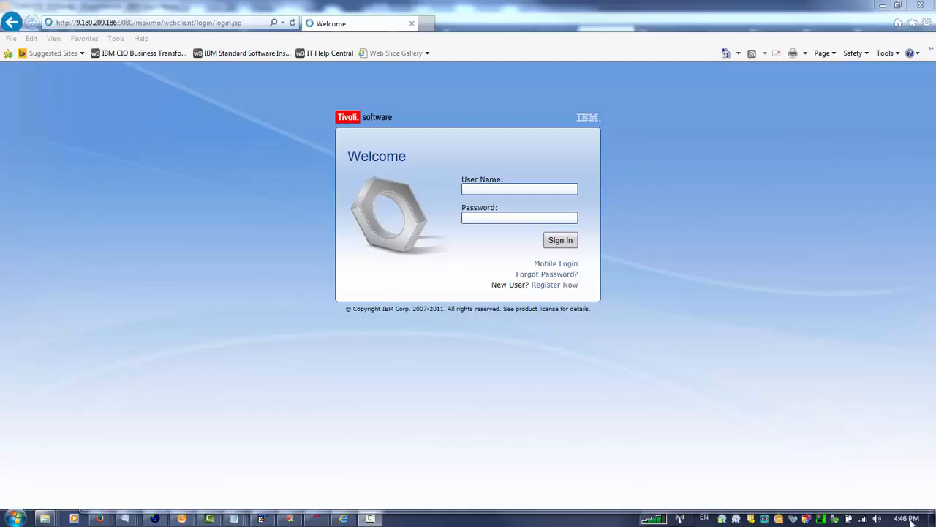
Enter maxadmin as the user name on the Maximo sign-in page
{"action": "type", "text": "maxadmin"}
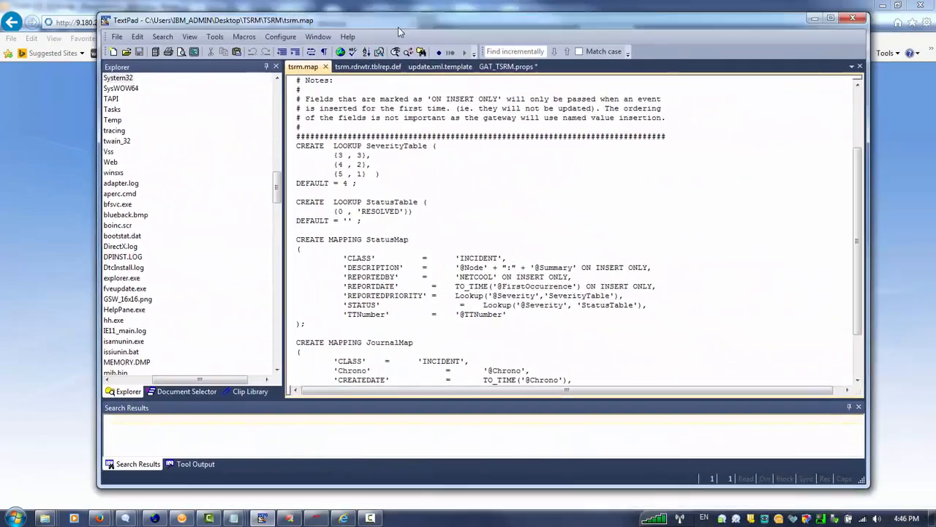
Show GAT_TSRM.props and select the Gate.TSRM.URLList line pointing to MXINCIDENT
{"action": "left_click", "coordinate": [476, 76]}
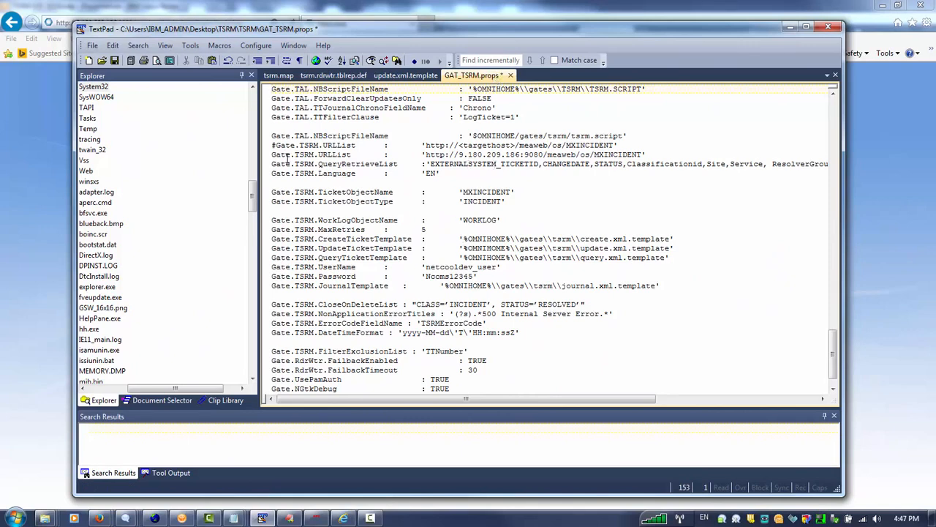
{"action": "double_click", "coordinate": [599, 144]}
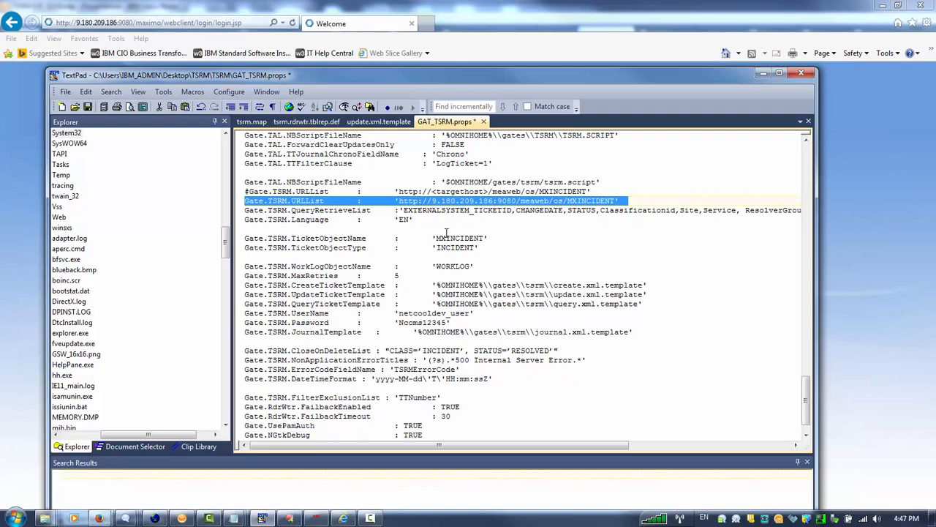
{"action": "mouse_move", "coordinate": [431, 244]}
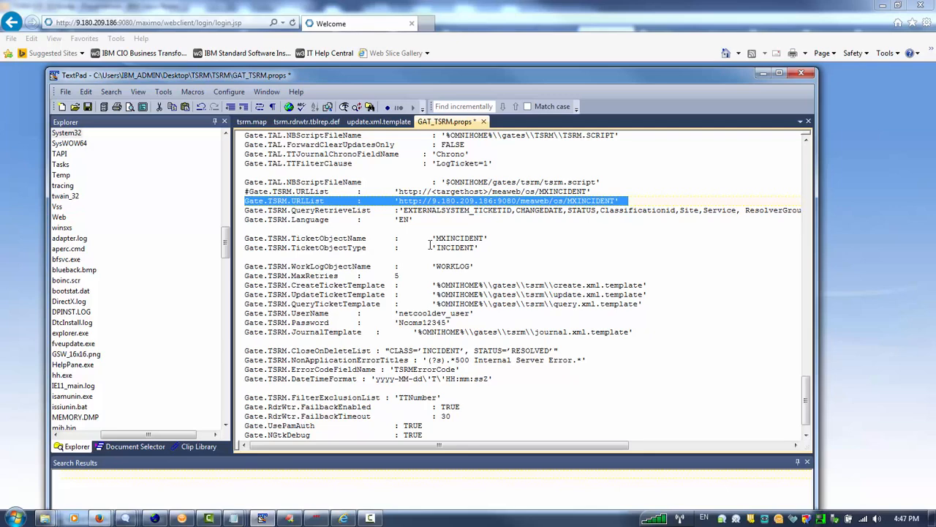
{"action": "mouse_move", "coordinate": [462, 258]}
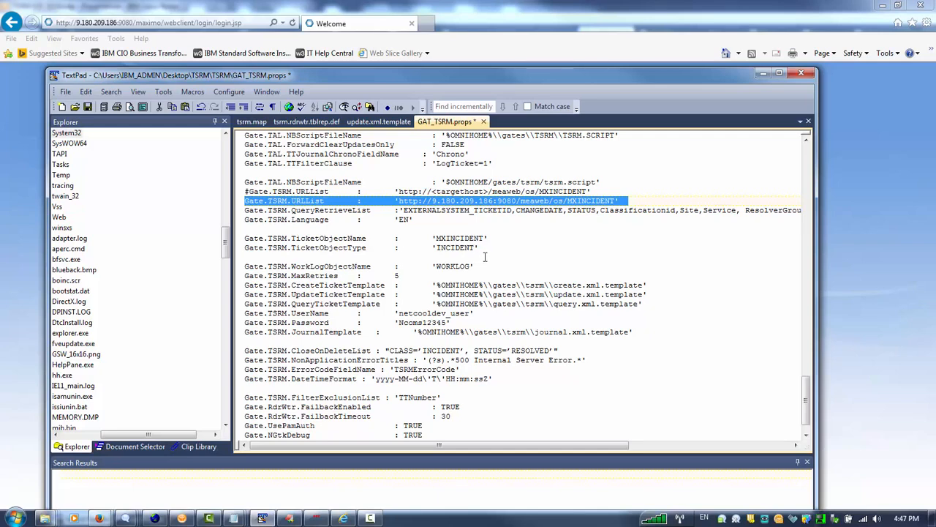
{"action": "mouse_move", "coordinate": [846, 225]}
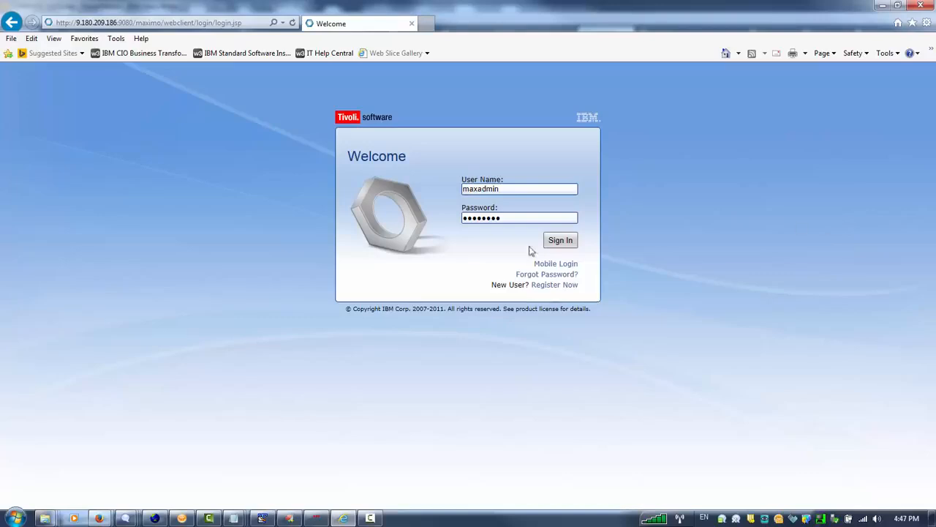
{"action": "mouse_move", "coordinate": [563, 249]}
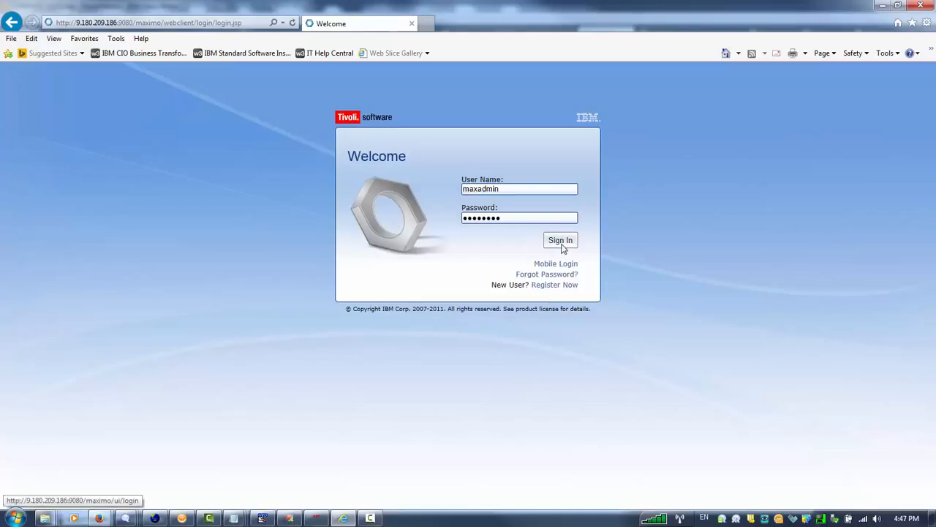
Sign in to Maximo as maxadmin to reach the Start Center
{"action": "left_click", "coordinate": [560, 240]}
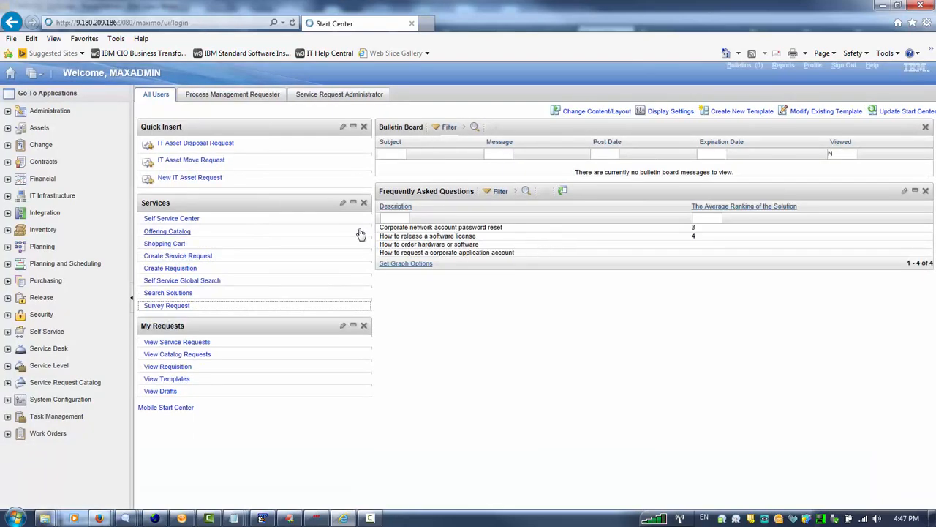
{"action": "mouse_move", "coordinate": [101, 112]}
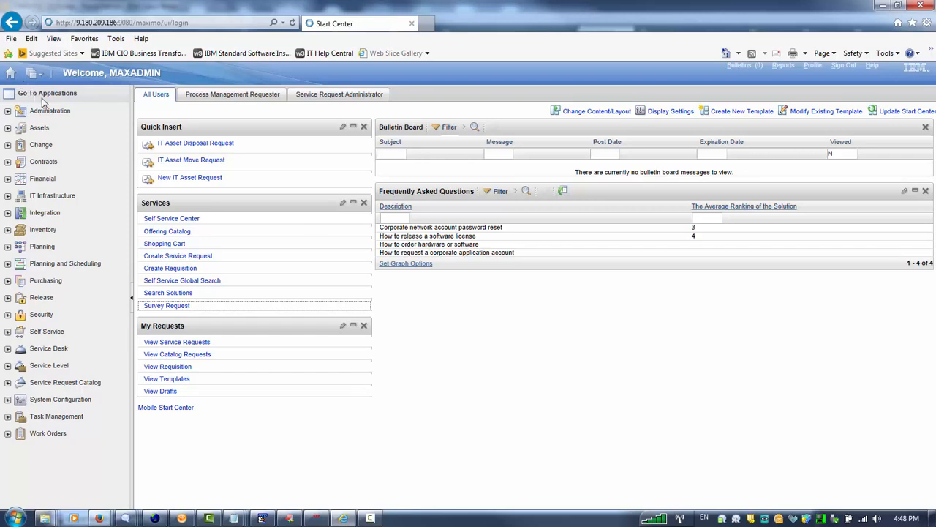
{"action": "mouse_move", "coordinate": [66, 330]}
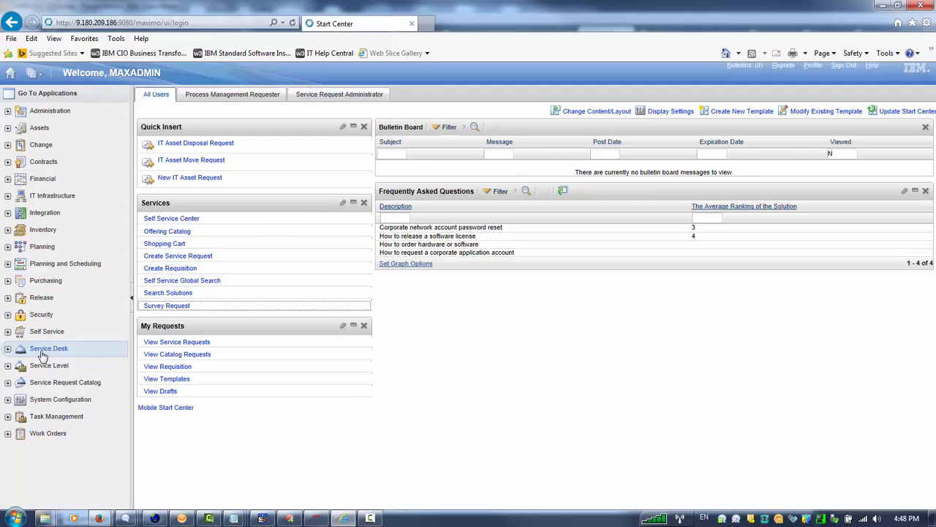
Expand the Service Desk group and launch the Incidents application
{"action": "left_click", "coordinate": [46, 348]}
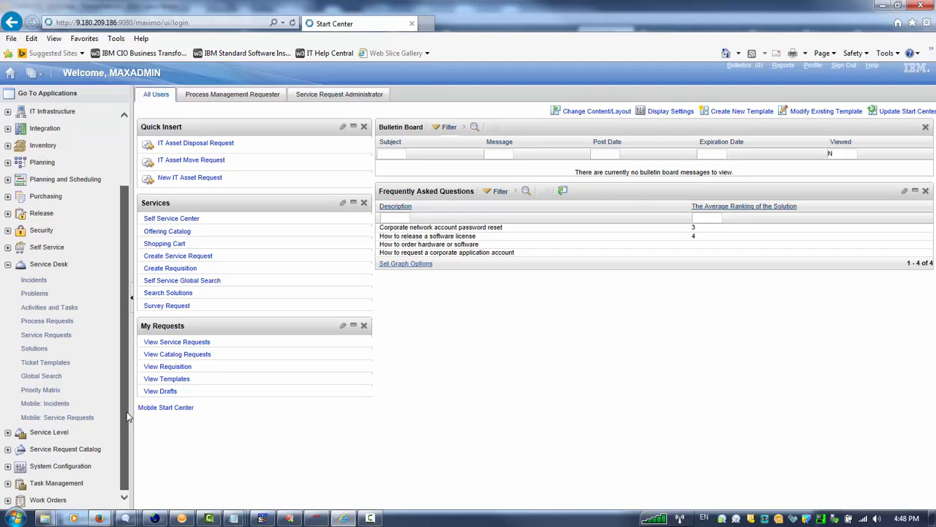
{"action": "mouse_move", "coordinate": [34, 279]}
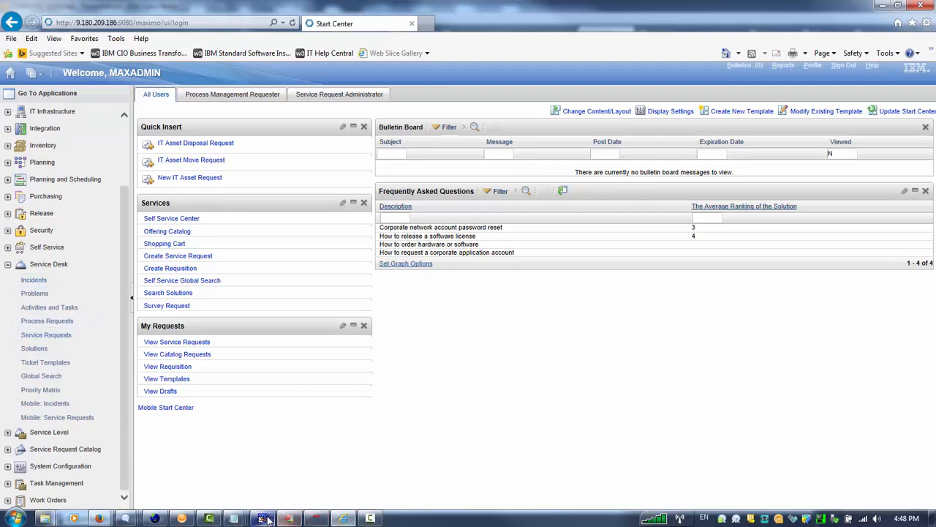
{"action": "mouse_move", "coordinate": [265, 515]}
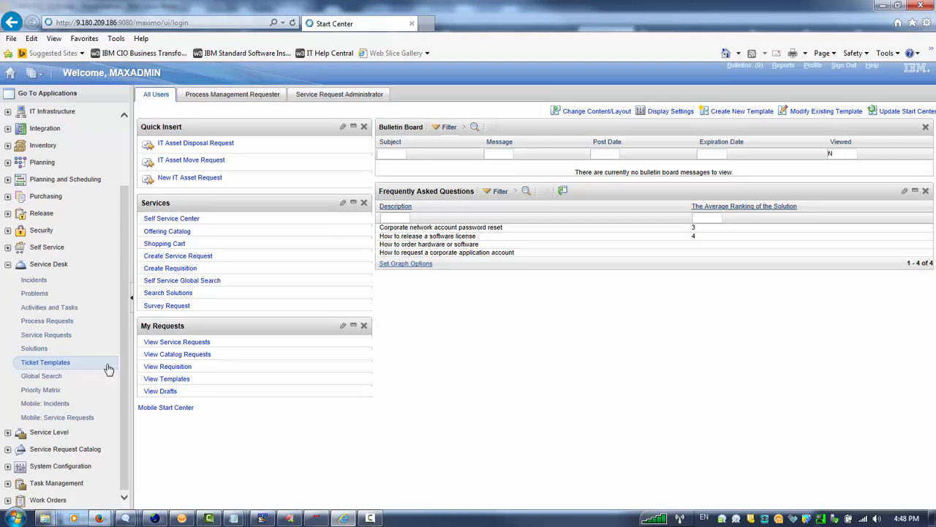
{"action": "mouse_move", "coordinate": [53, 348]}
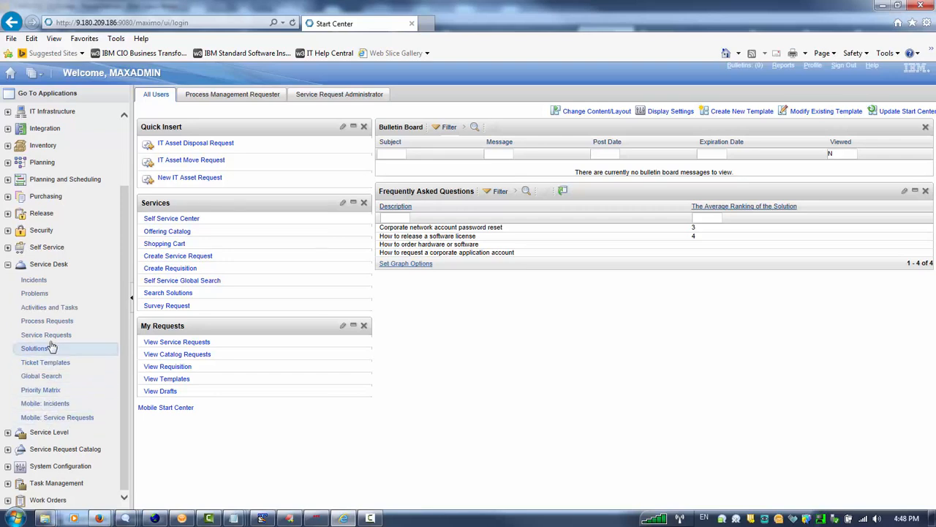
{"action": "mouse_move", "coordinate": [46, 320]}
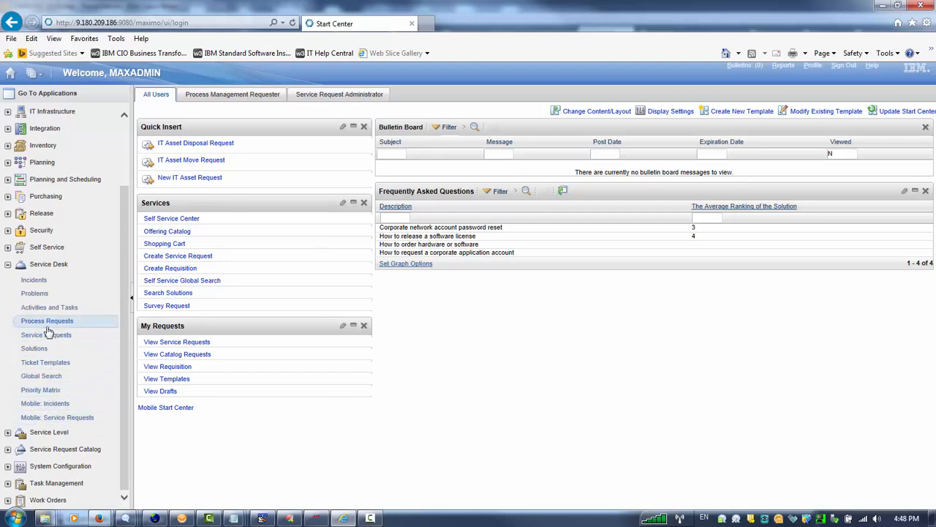
{"action": "left_click", "coordinate": [33, 280]}
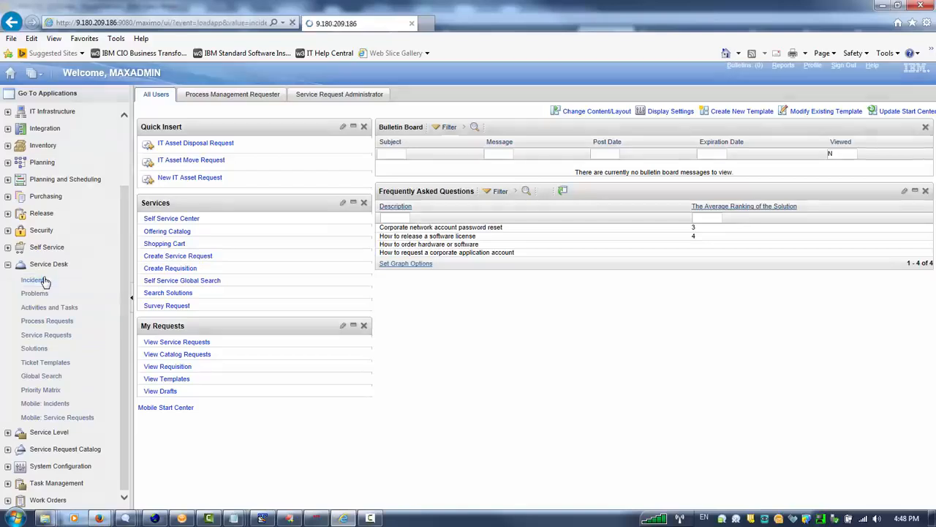
Filter the Incident number field by 10 to list tickets 1001–1020
{"action": "left_click", "coordinate": [31, 280]}
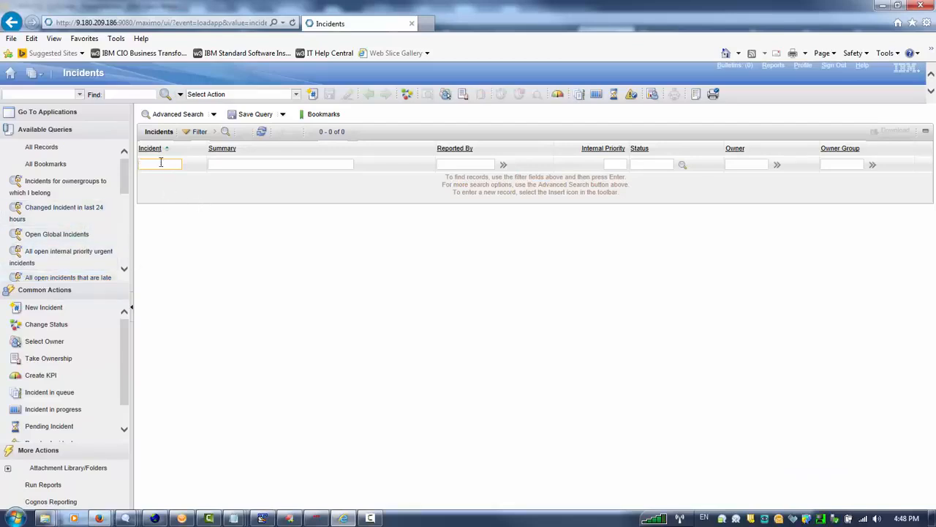
{"action": "mouse_move", "coordinate": [159, 163]}
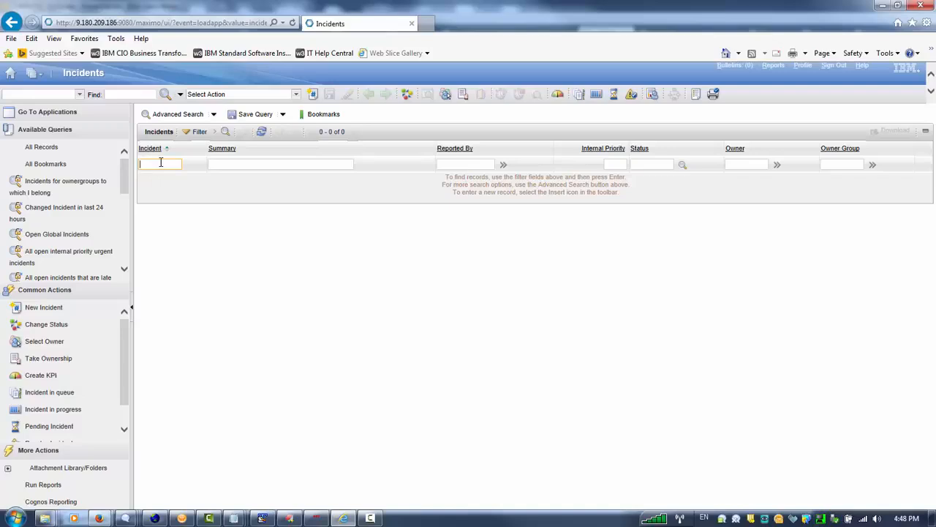
{"action": "type", "text": "10*"}
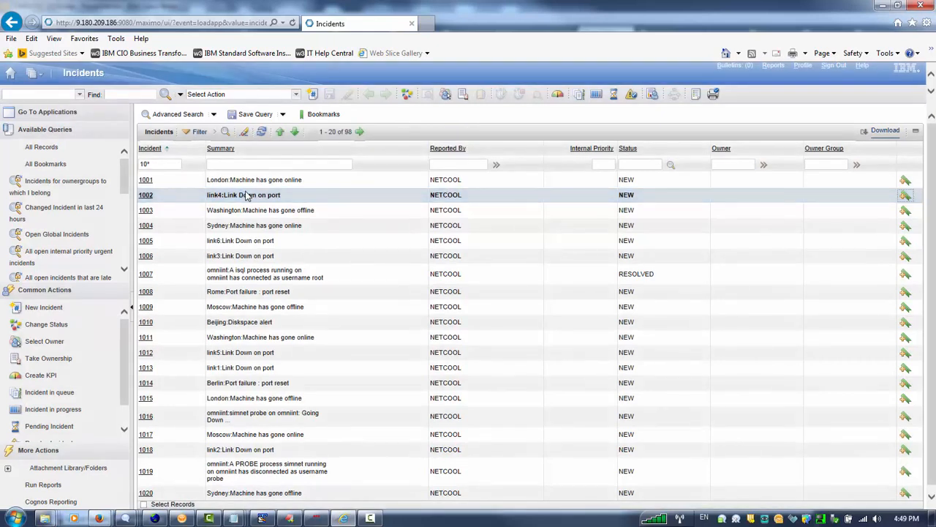
Open incident 1002, review the record, and select External ID NCOMS/12318
{"action": "double_click", "coordinate": [246, 195]}
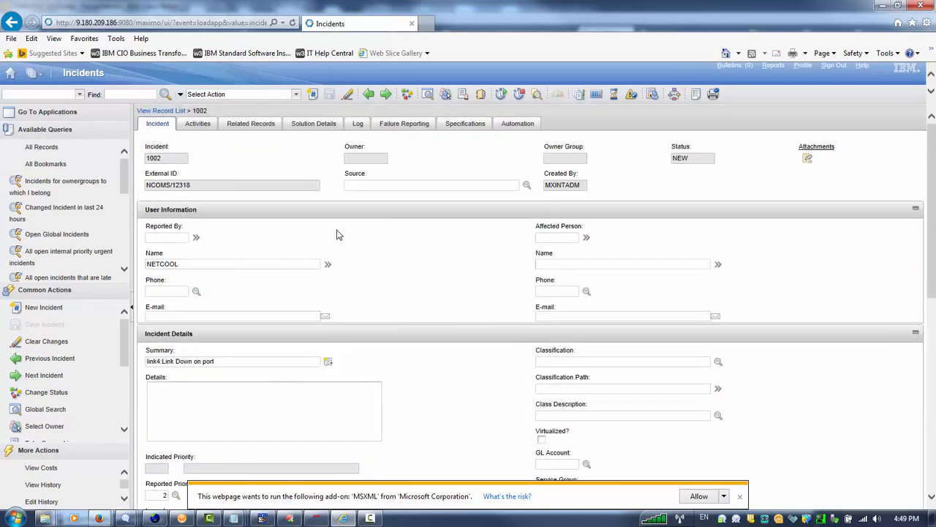
{"action": "scroll", "scroll_direction": "down", "scroll_amount": 3}
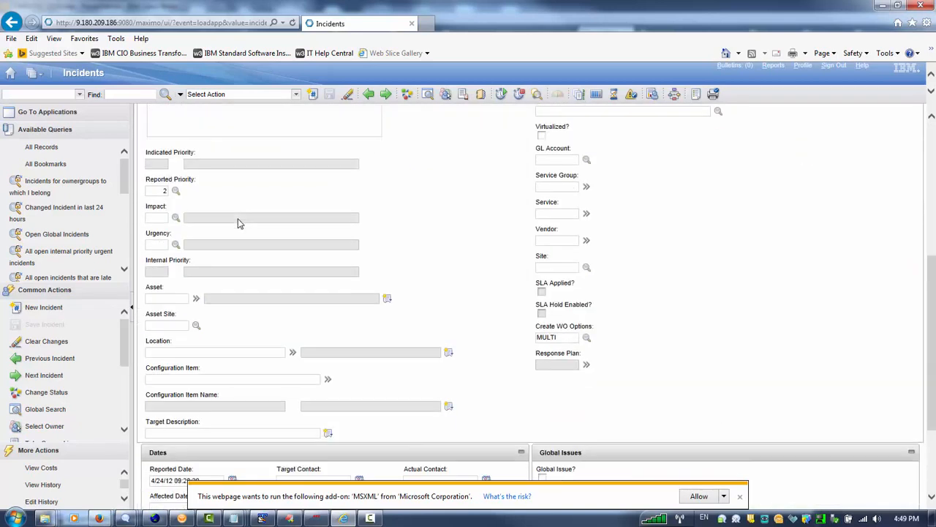
{"action": "scroll", "scroll_direction": "up", "scroll_amount": 3}
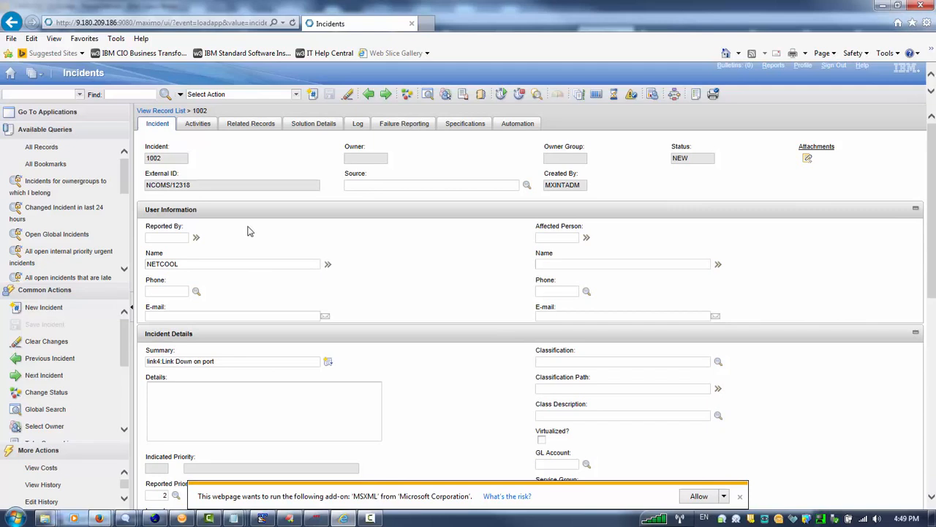
{"action": "mouse_move", "coordinate": [225, 218]}
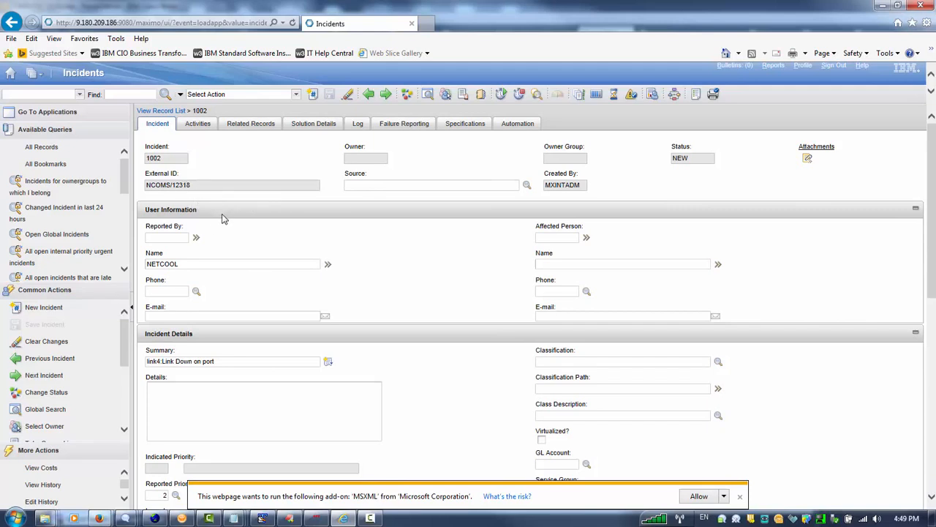
{"action": "scroll", "scroll_direction": "down", "scroll_amount": 3}
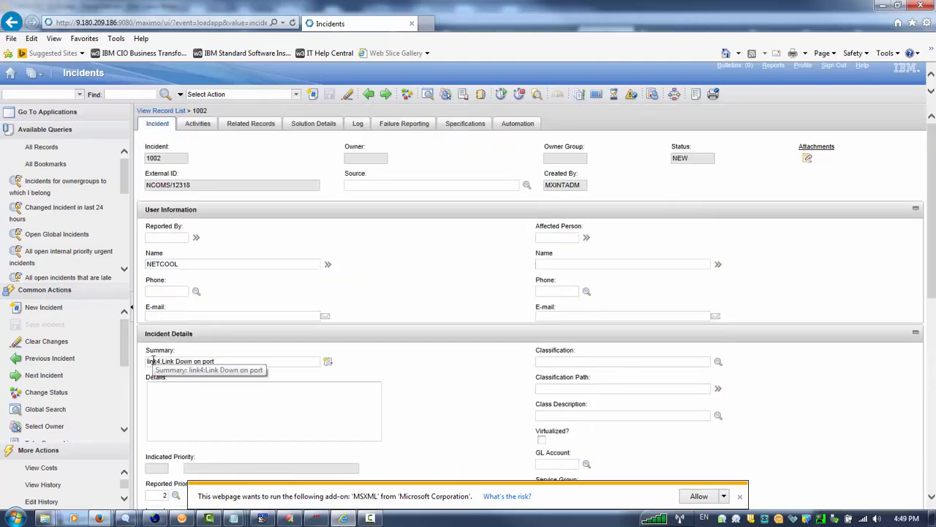
{"action": "mouse_move", "coordinate": [193, 190]}
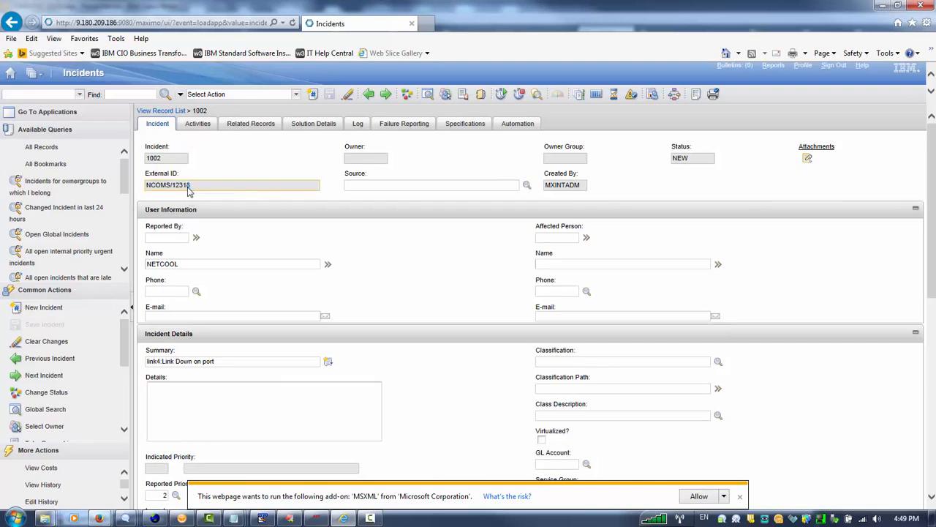
{"action": "double_click", "coordinate": [181, 184]}
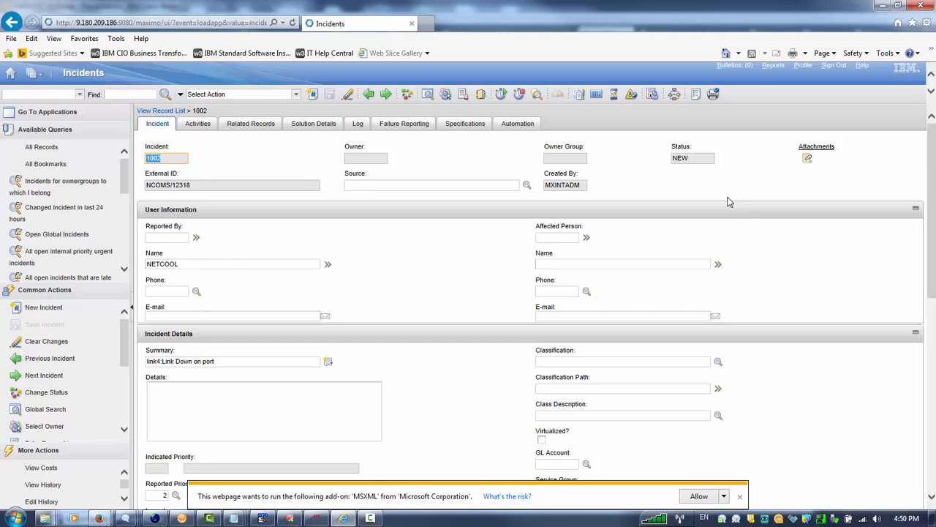
{"action": "mouse_move", "coordinate": [296, 353]}
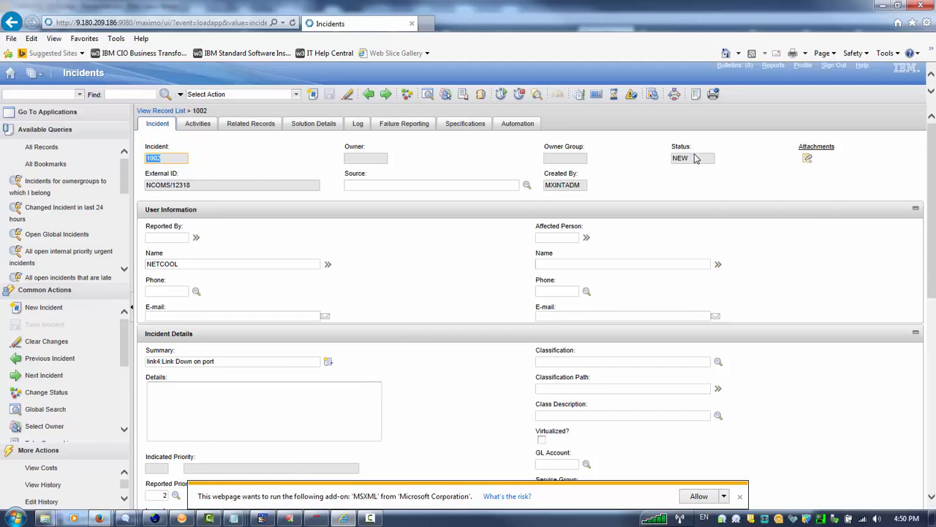
{"action": "mouse_move", "coordinate": [695, 158]}
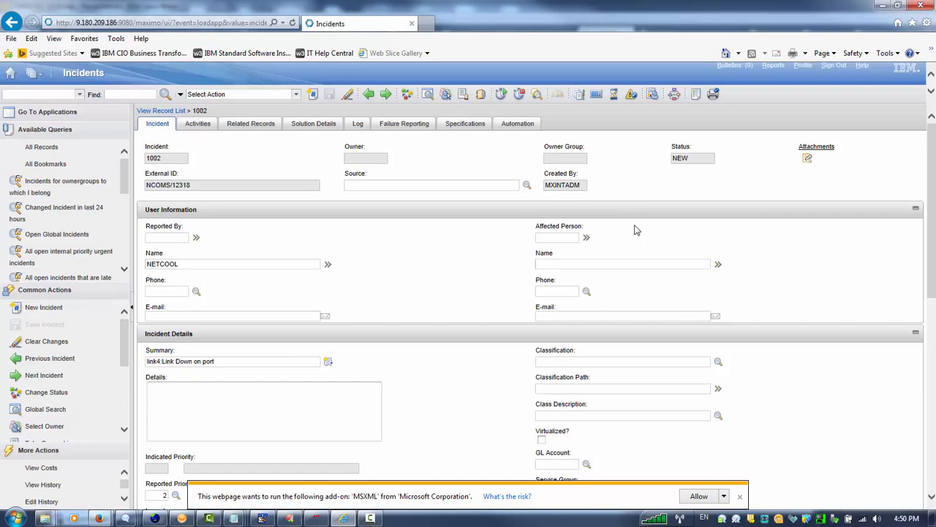
{"action": "scroll", "scroll_direction": "down", "scroll_amount": 3}
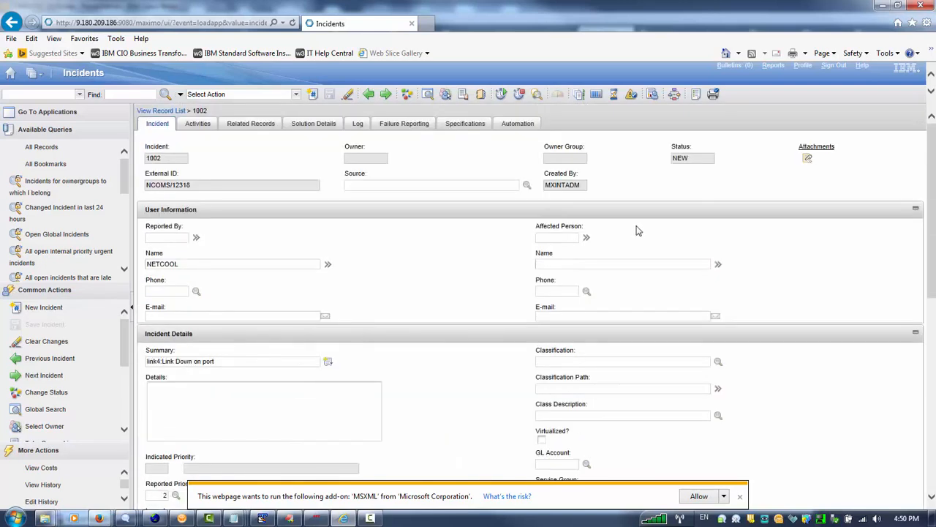
{"action": "mouse_move", "coordinate": [645, 204]}
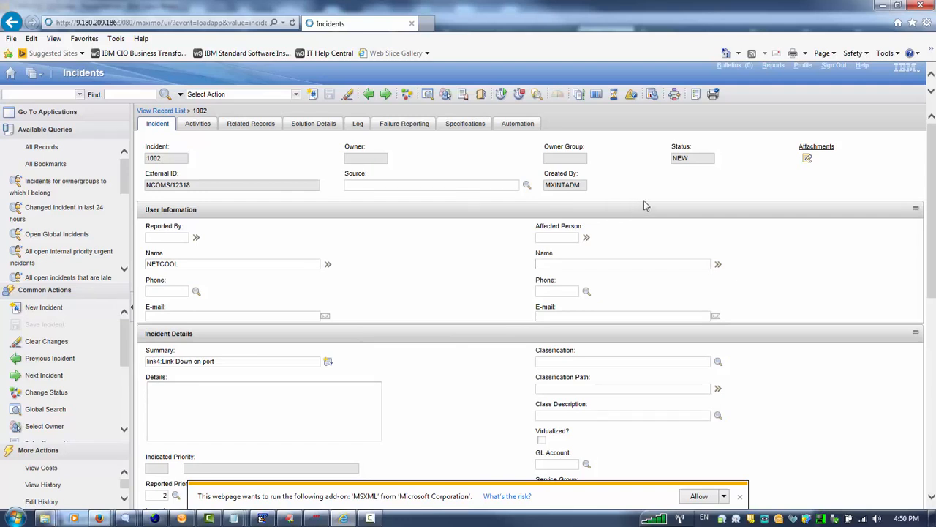
{"action": "mouse_move", "coordinate": [692, 172]}
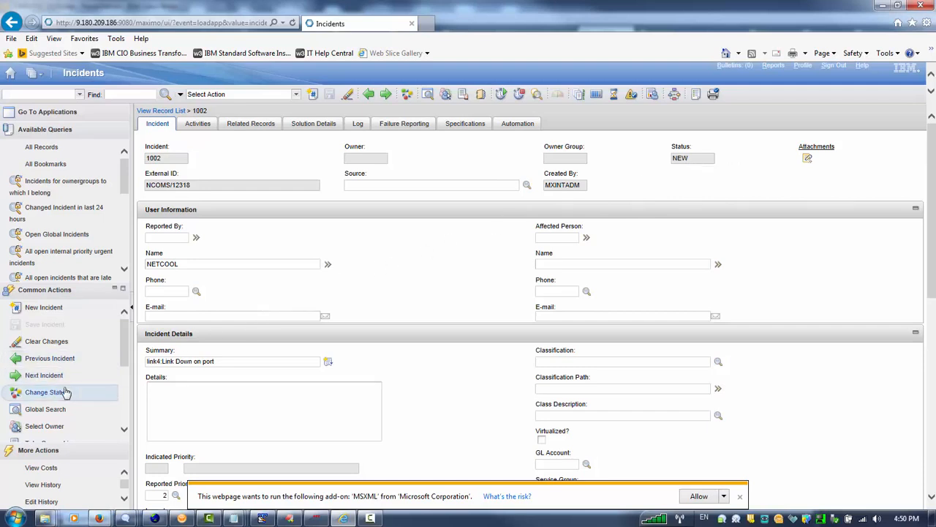
{"action": "mouse_move", "coordinate": [57, 394]}
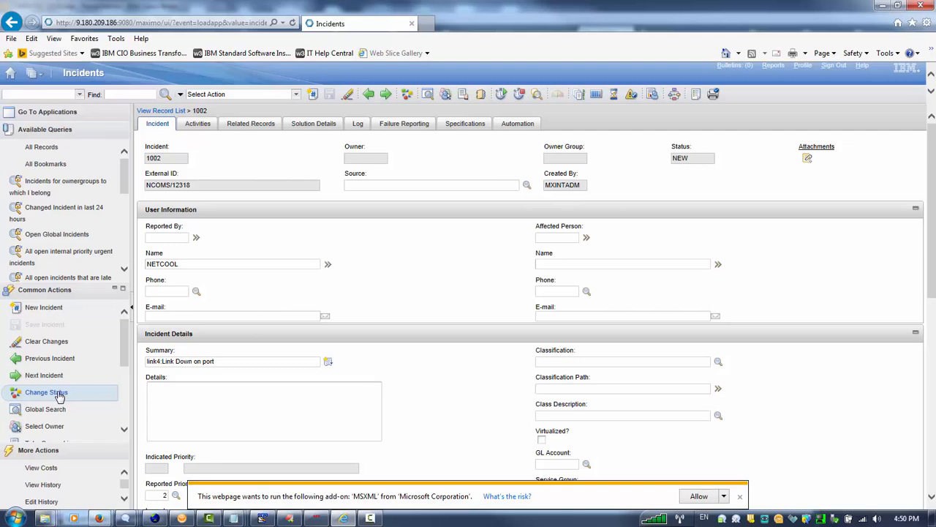
{"action": "left_click", "coordinate": [46, 392]}
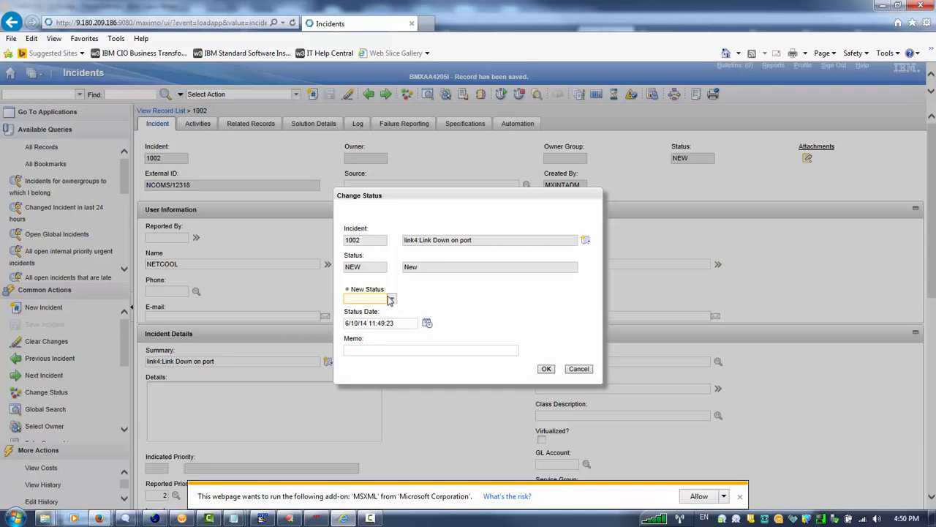
{"action": "left_click", "coordinate": [391, 298]}
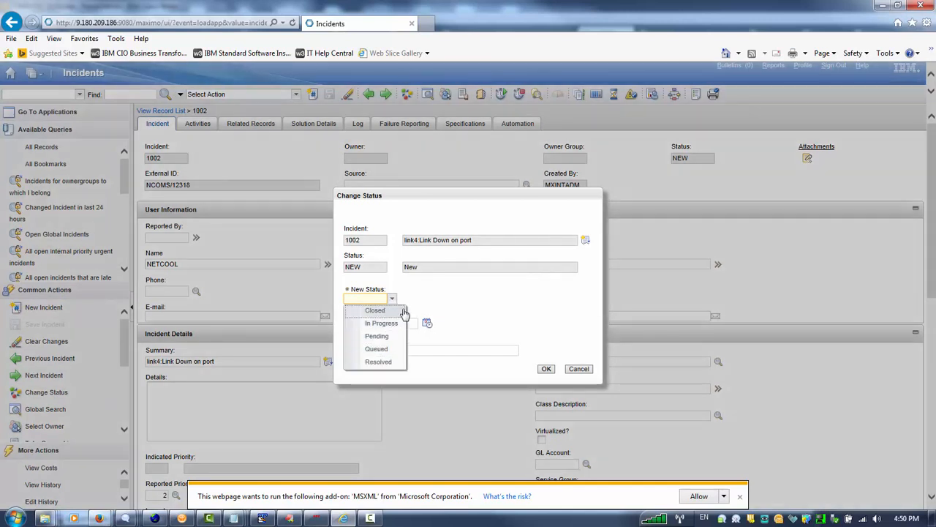
{"action": "mouse_move", "coordinate": [382, 323]}
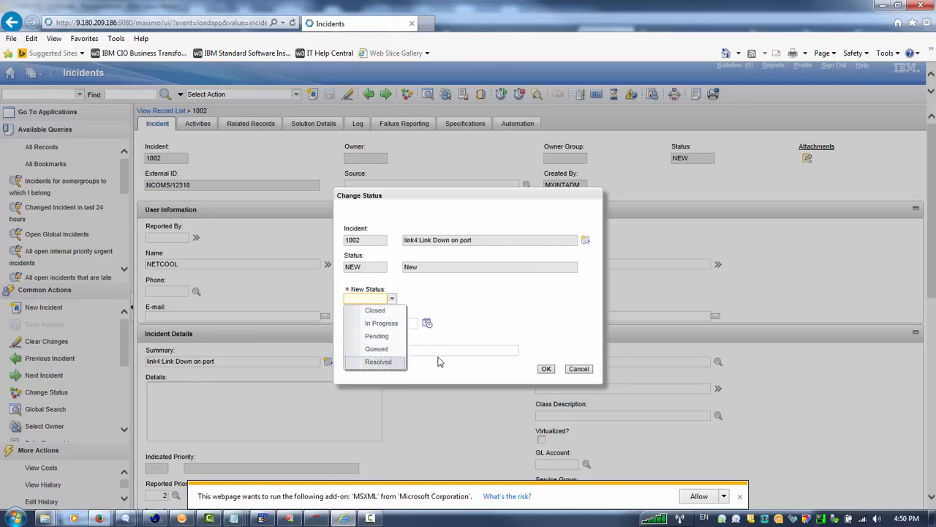
{"action": "left_click", "coordinate": [578, 369]}
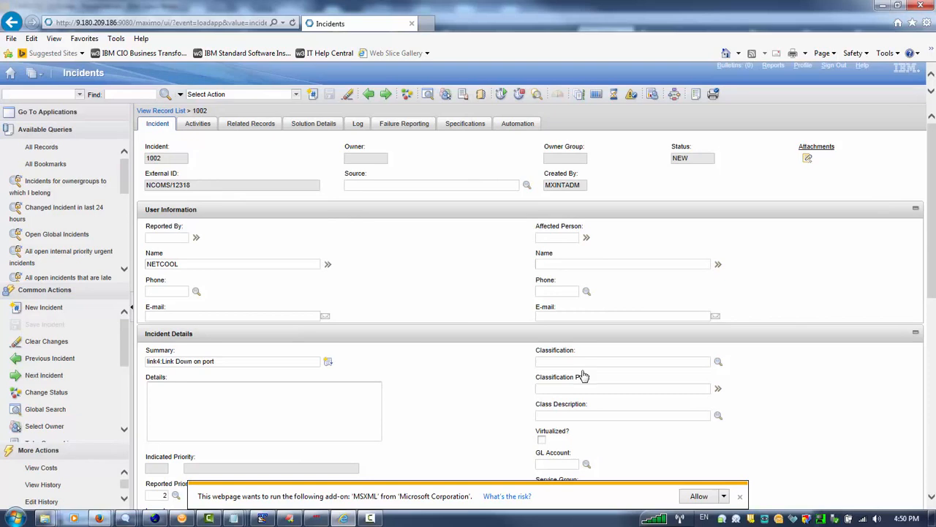
{"action": "mouse_move", "coordinate": [391, 482]}
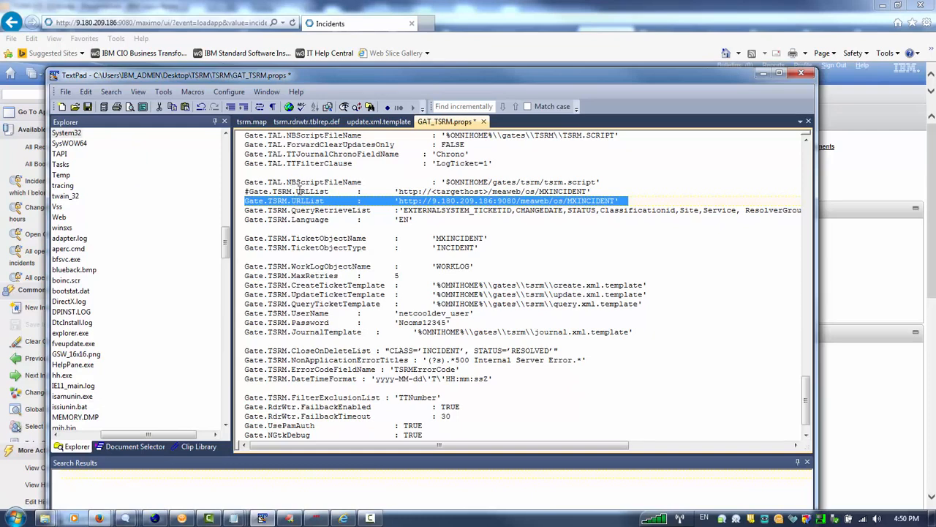
{"action": "mouse_move", "coordinate": [307, 122]}
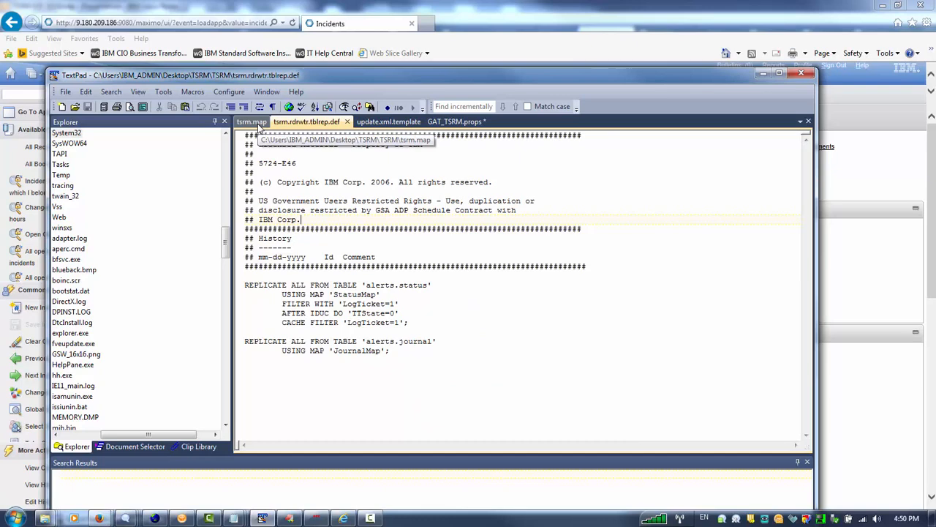
Show the tsrm.map gateway mapping file in TextPad
{"action": "left_click", "coordinate": [251, 121]}
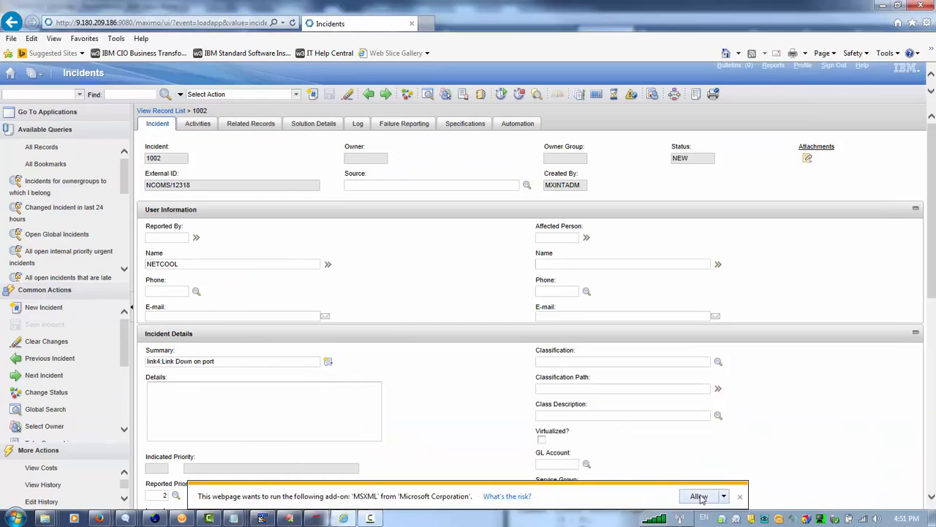
Allow the MSXML add-on in Internet Explorer, then bring TextPad back into view
{"action": "left_click", "coordinate": [699, 496]}
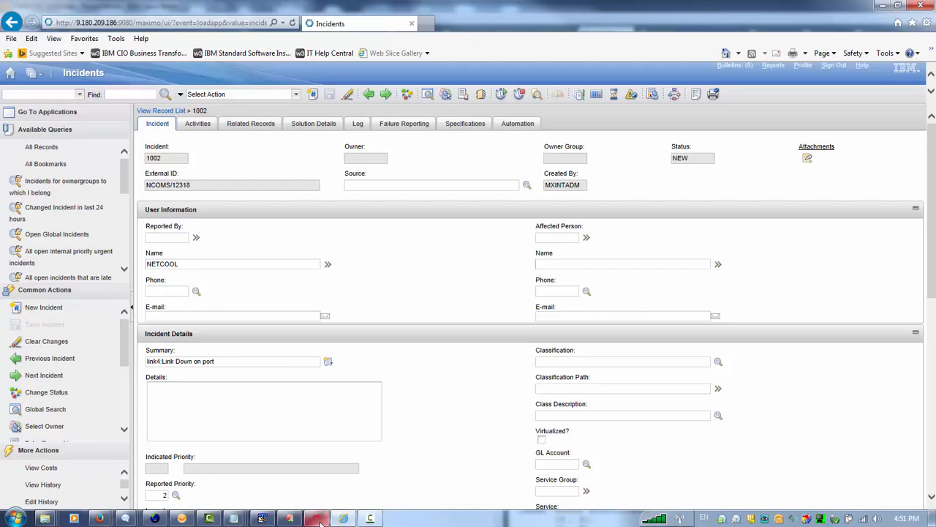
{"action": "left_click", "coordinate": [327, 514]}
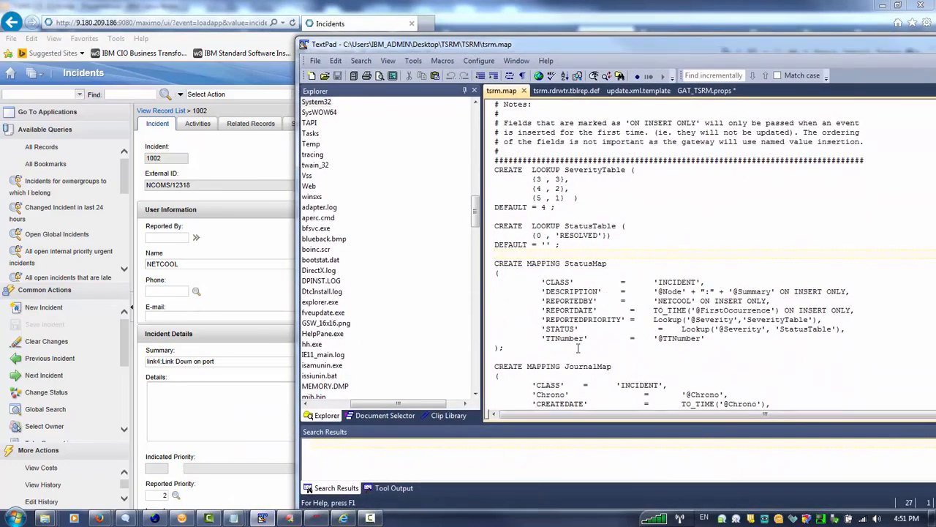
{"action": "mouse_move", "coordinate": [557, 329]}
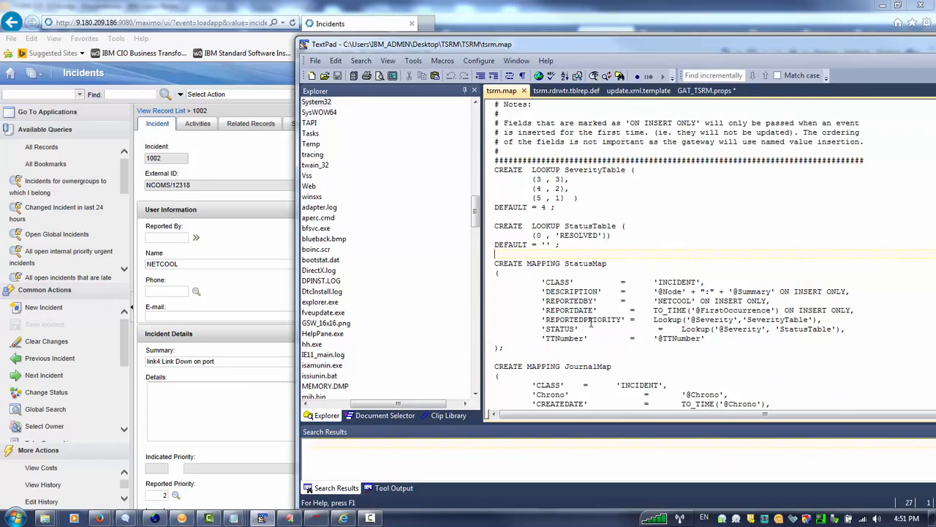
{"action": "mouse_move", "coordinate": [721, 329]}
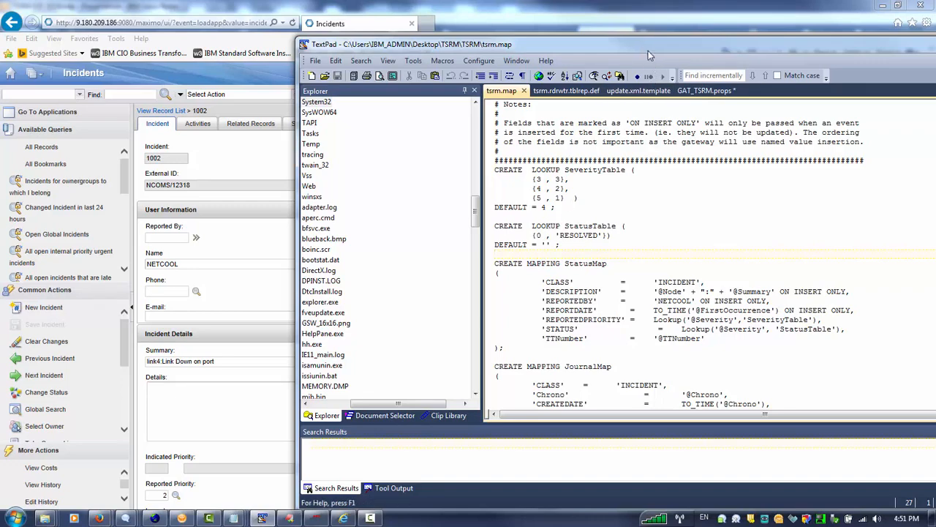
Minimize TextPad after reviewing StatusMap, returning to Maximo incident 1002
{"action": "left_click", "coordinate": [351, 24]}
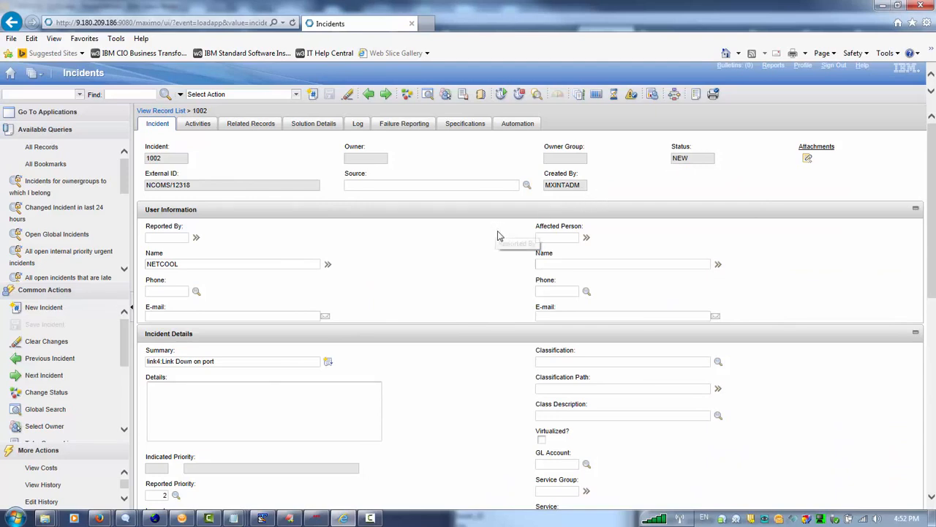
{"action": "scroll", "scroll_direction": "down", "scroll_amount": 3}
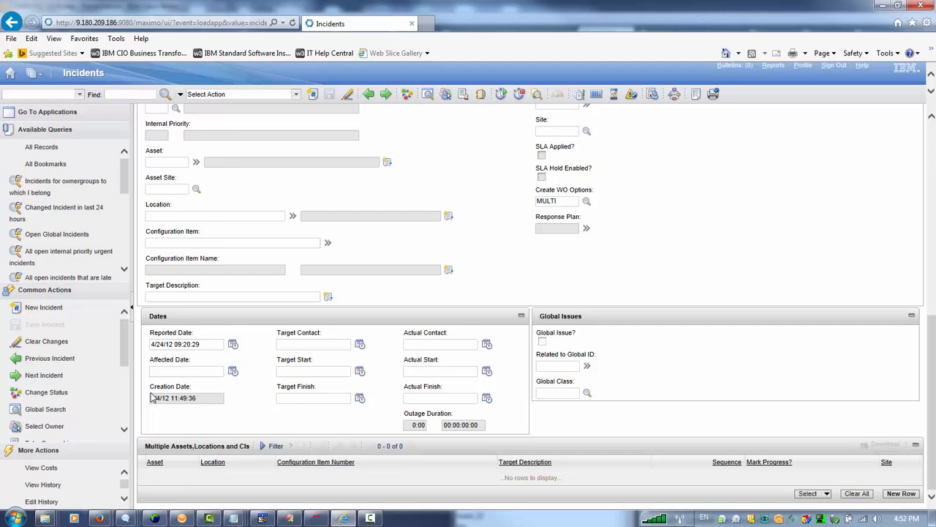
{"action": "mouse_move", "coordinate": [208, 402]}
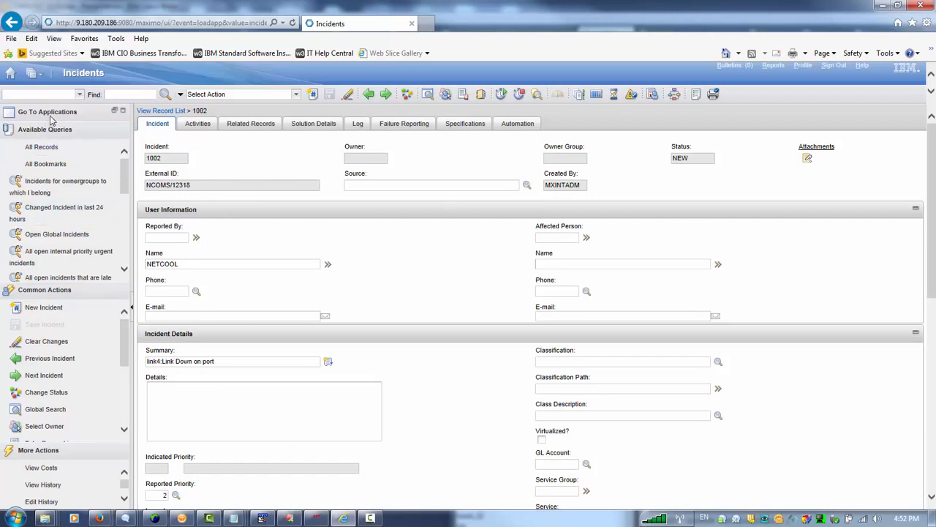
Show the Go To Applications menu with its application groups
{"action": "left_click", "coordinate": [47, 112]}
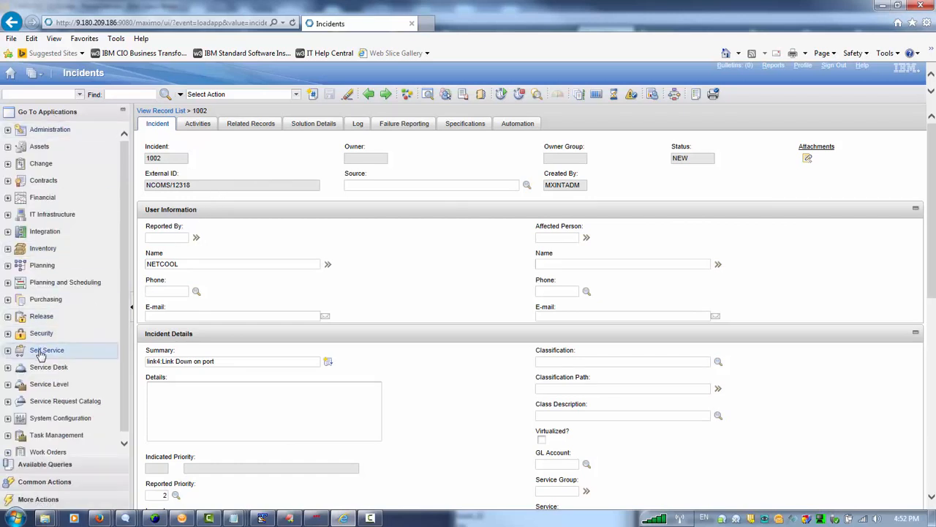
{"action": "mouse_move", "coordinate": [41, 333]}
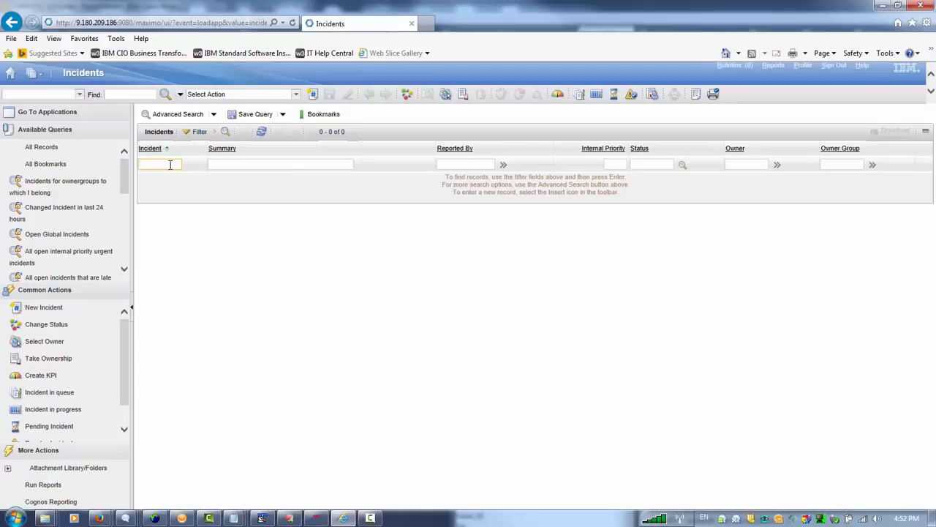
Filter the Incidents list by number 10, showing tickets 1001–1020 with 1007 now RESOLVED
{"action": "type", "text": "10*"}
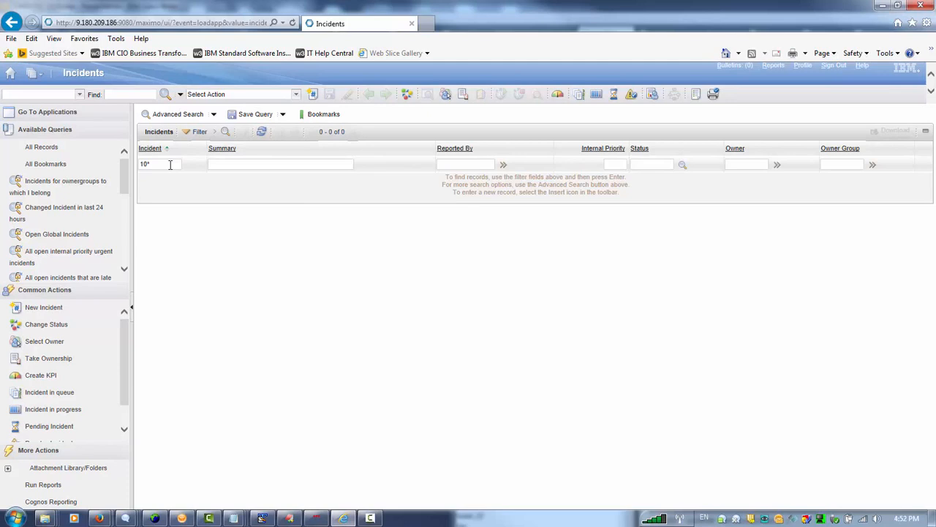
{"action": "key", "text": "Enter"}
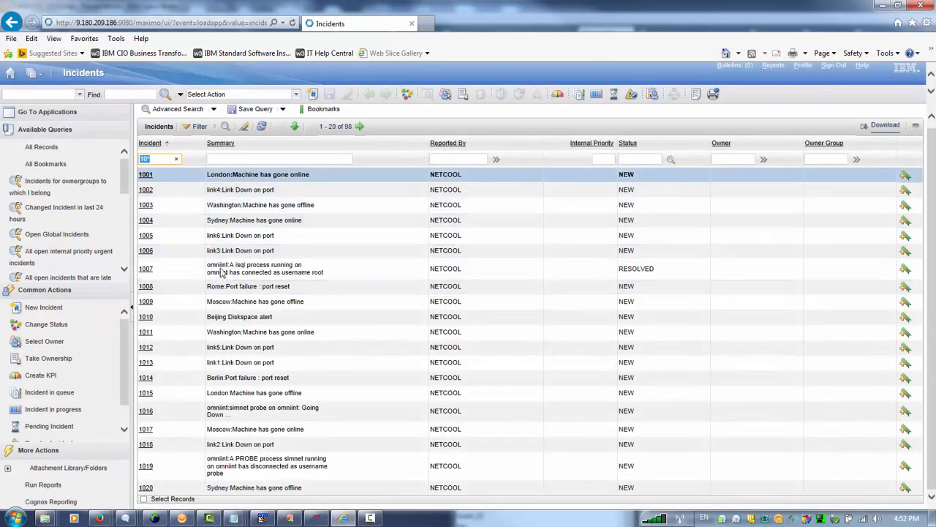
{"action": "mouse_move", "coordinate": [349, 344]}
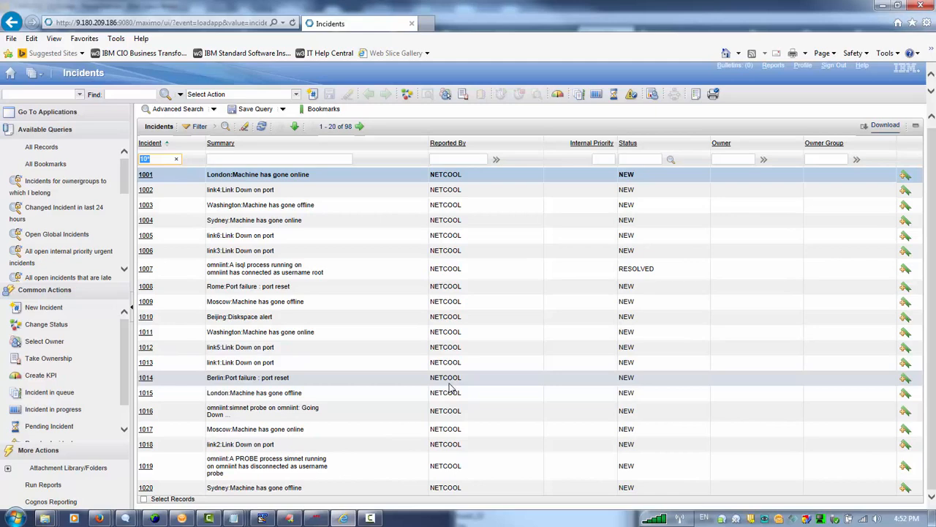
{"action": "mouse_move", "coordinate": [574, 357]}
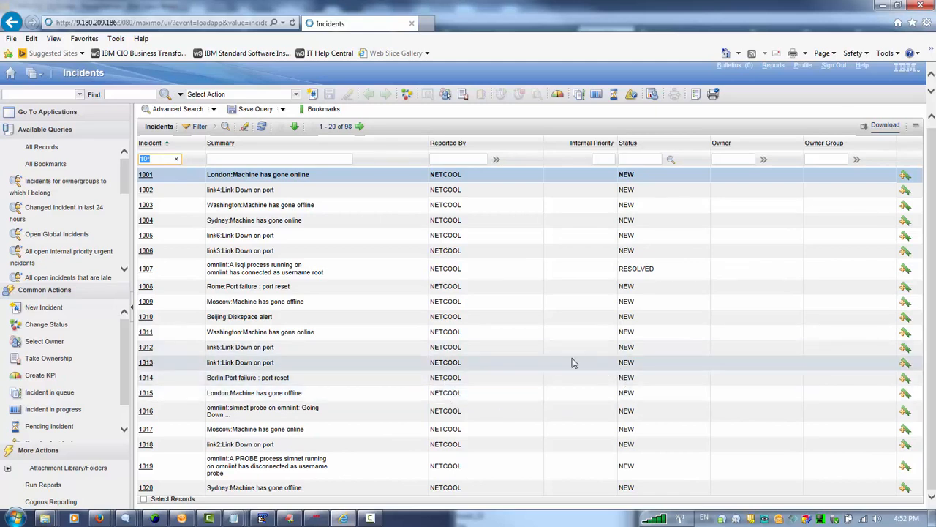
{"action": "mouse_move", "coordinate": [569, 365]}
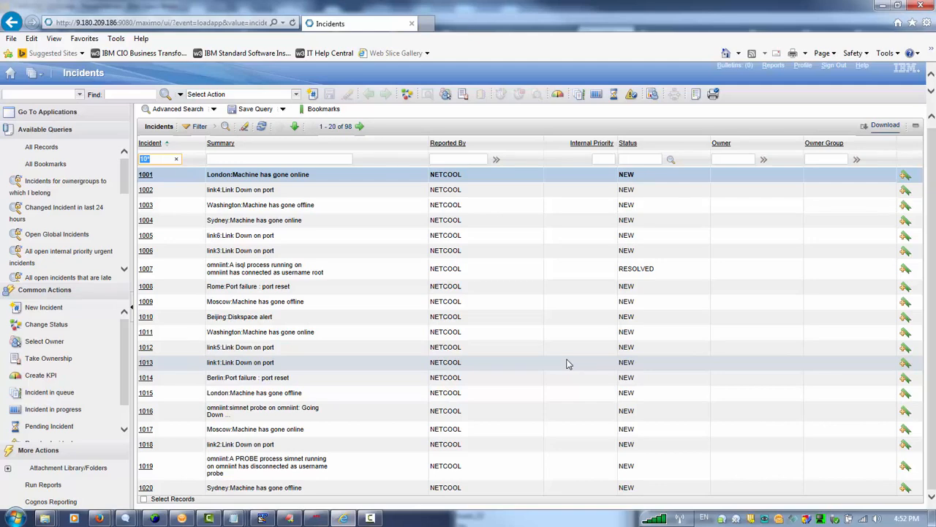
{"action": "mouse_move", "coordinate": [574, 363]}
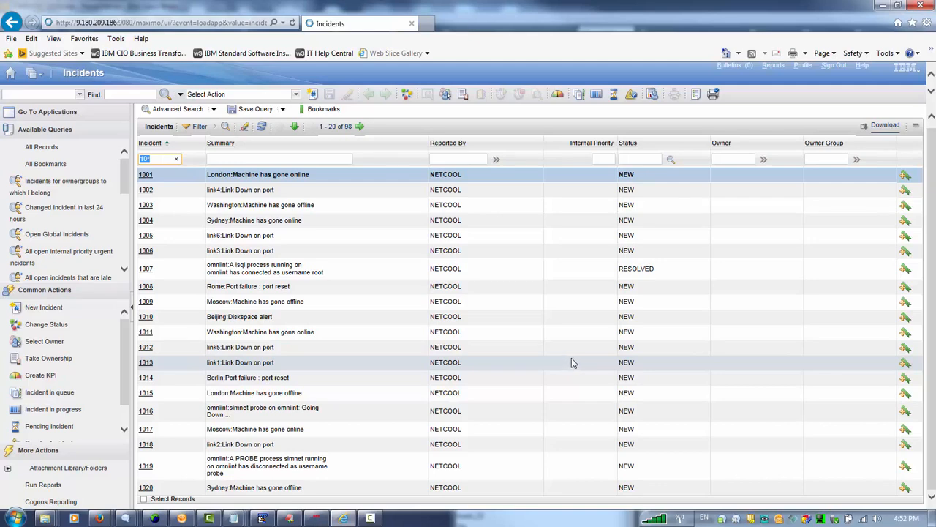
{"action": "mouse_move", "coordinate": [566, 360]}
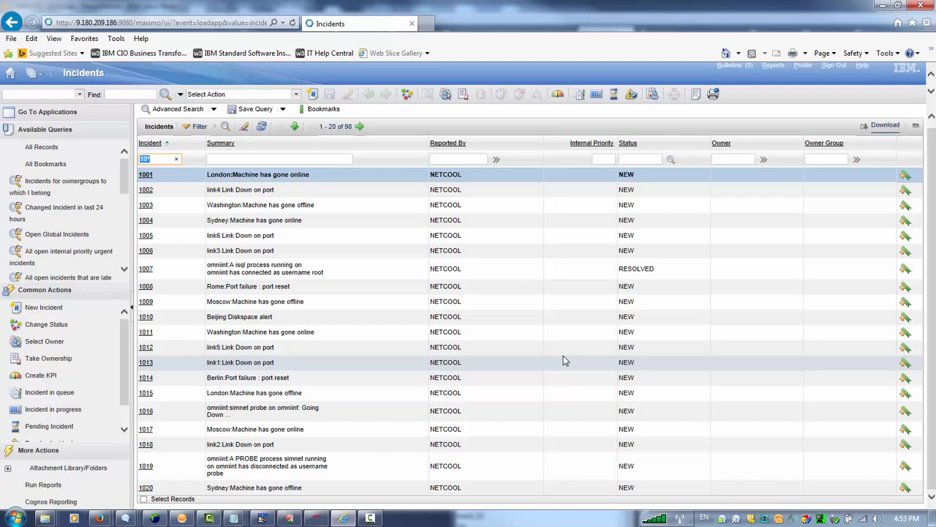
{"action": "mouse_move", "coordinate": [581, 341]}
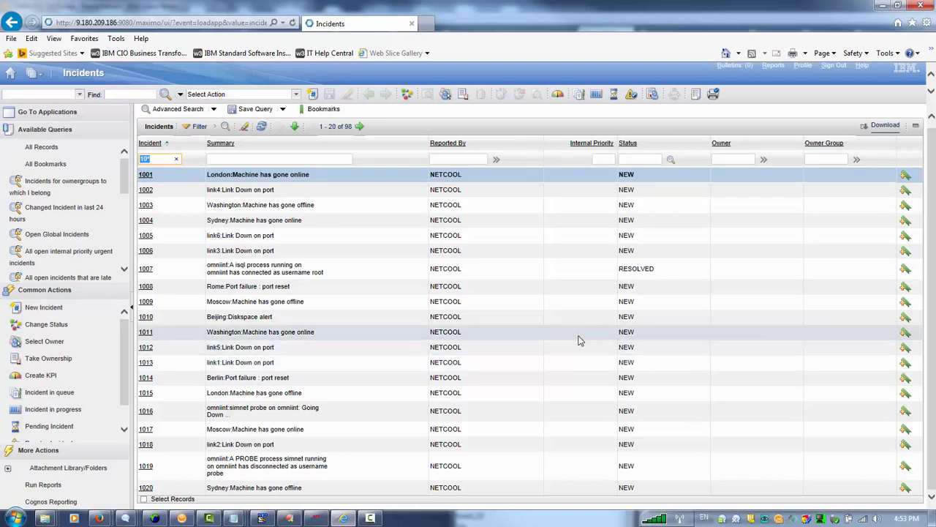